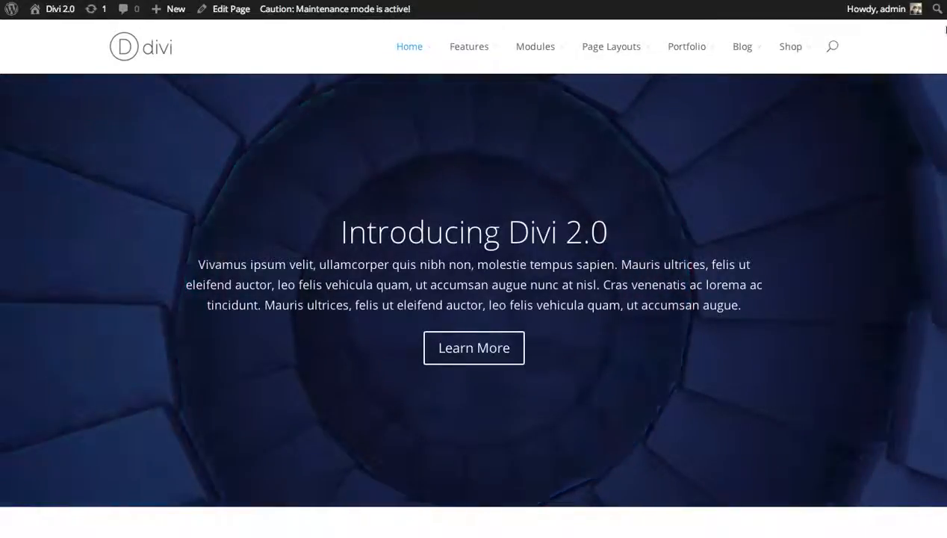
Open the Coming Soon demo page from the Blank Pages layouts menu
{"action": "scroll", "scroll_direction": "down", "scroll_amount": 3}
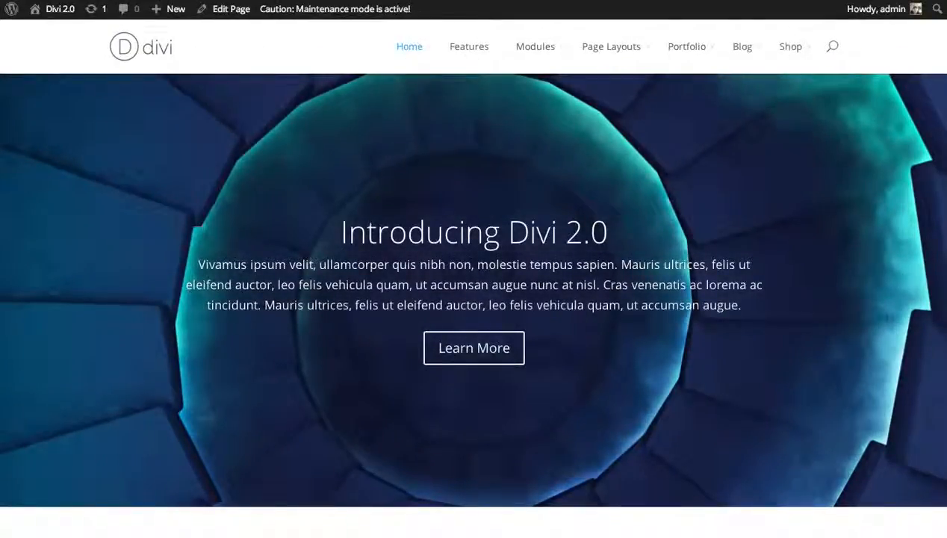
{"action": "scroll", "scroll_direction": "down", "scroll_amount": 3}
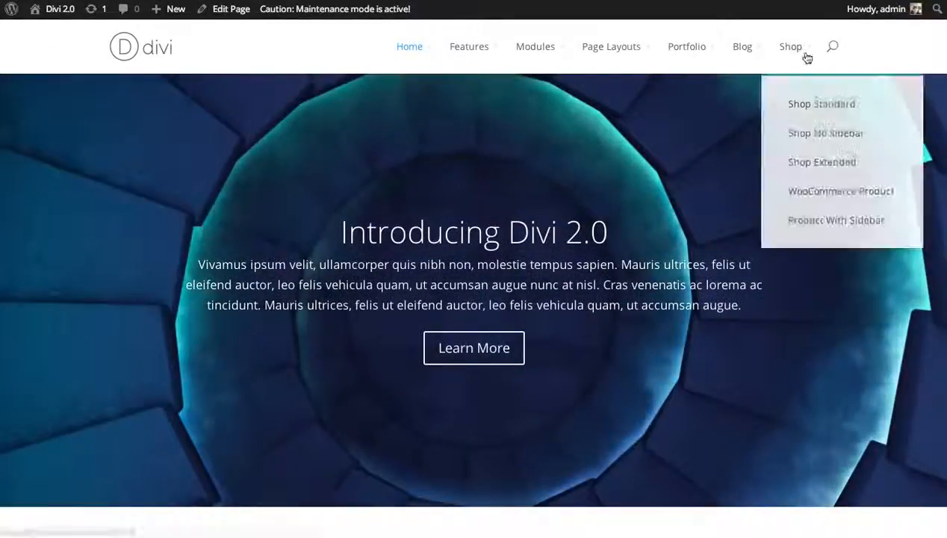
{"action": "mouse_move", "coordinate": [686, 47]}
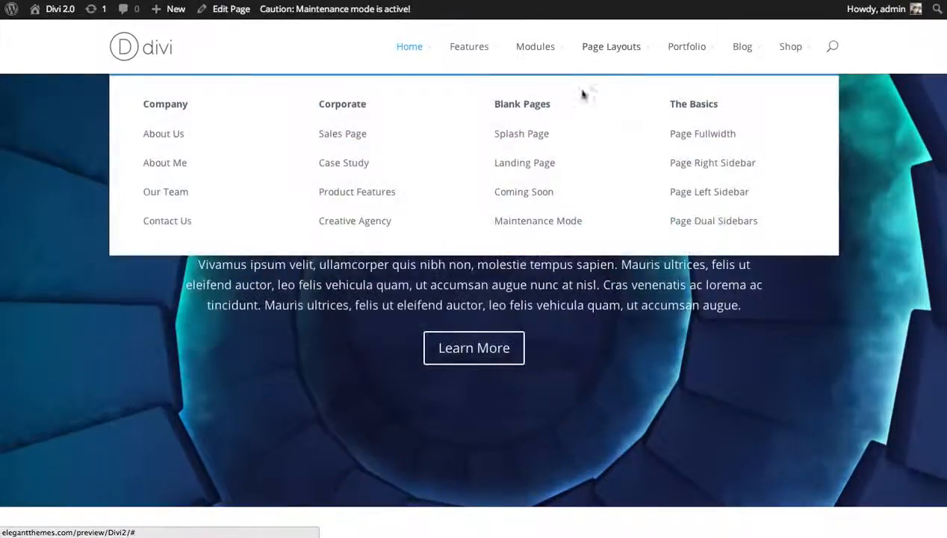
{"action": "left_click", "coordinate": [524, 191]}
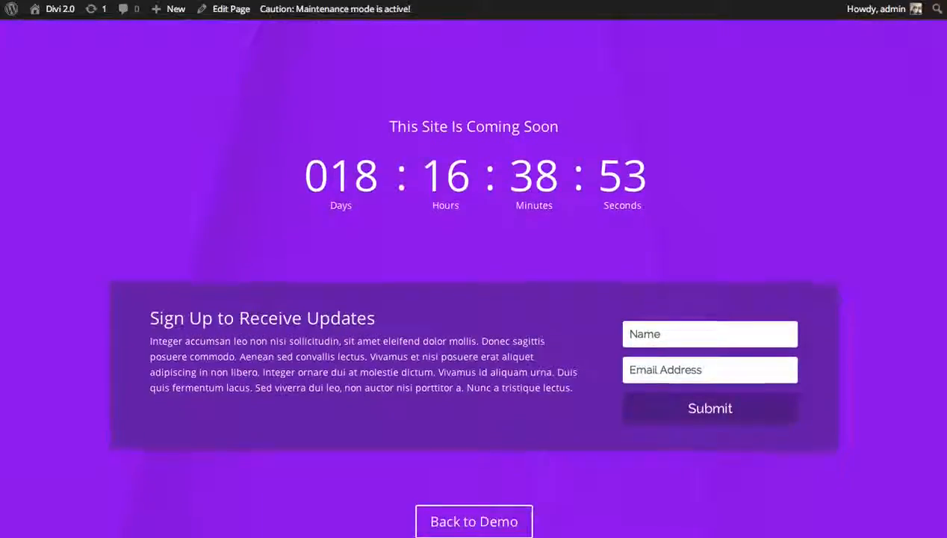
{"action": "scroll", "scroll_direction": "down", "scroll_amount": 3}
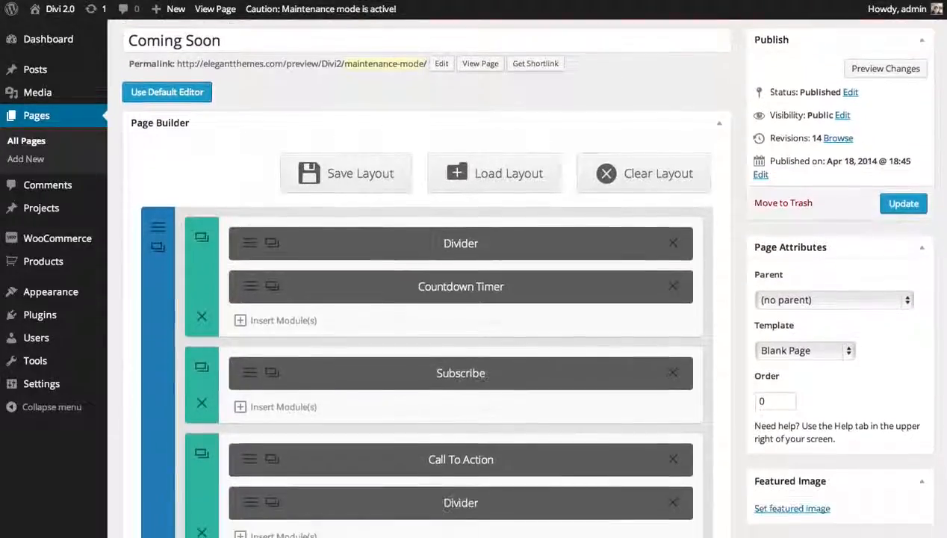
Scroll the Coming Soon page editor to its Blank Page template in Page Attributes
{"action": "scroll", "scroll_direction": "down", "scroll_amount": 3}
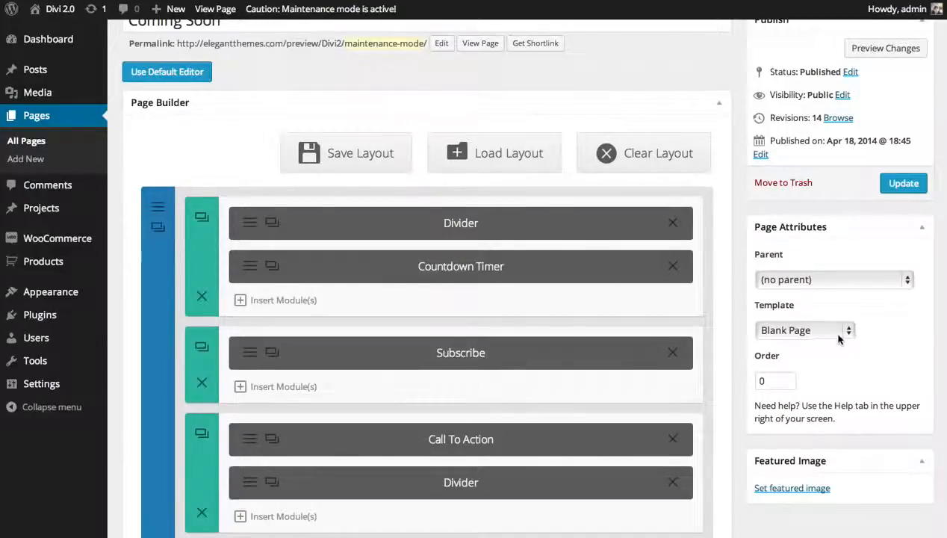
{"action": "left_click", "coordinate": [804, 330]}
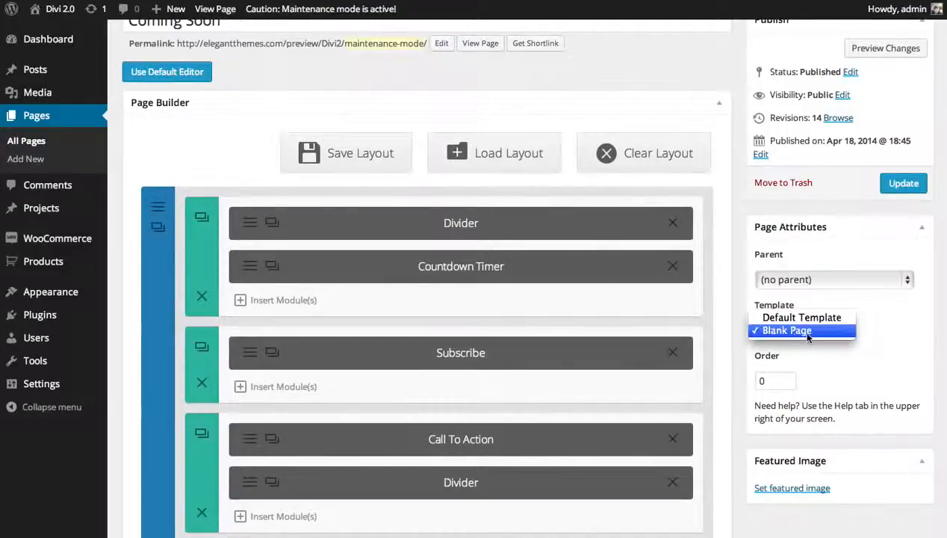
{"action": "mouse_move", "coordinate": [801, 317]}
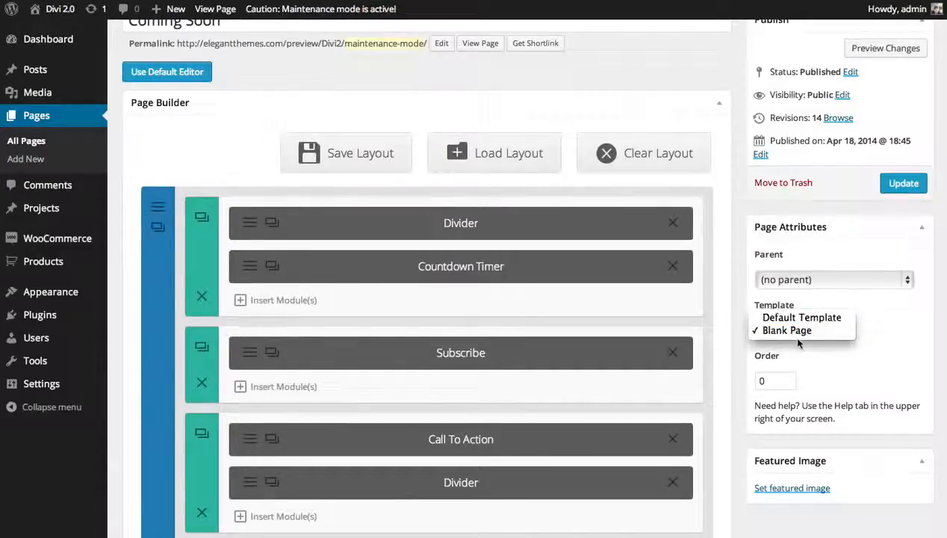
{"action": "left_click", "coordinate": [786, 330]}
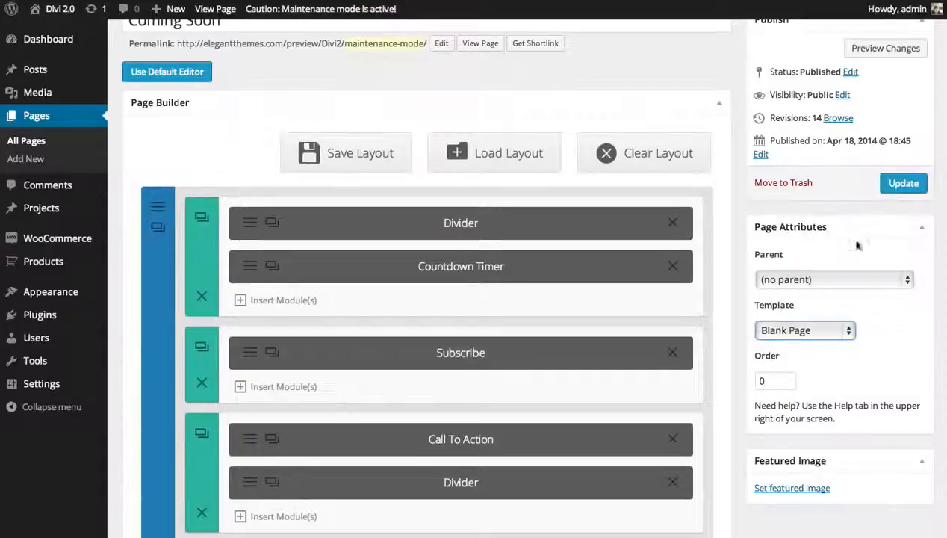
{"action": "mouse_move", "coordinate": [864, 237]}
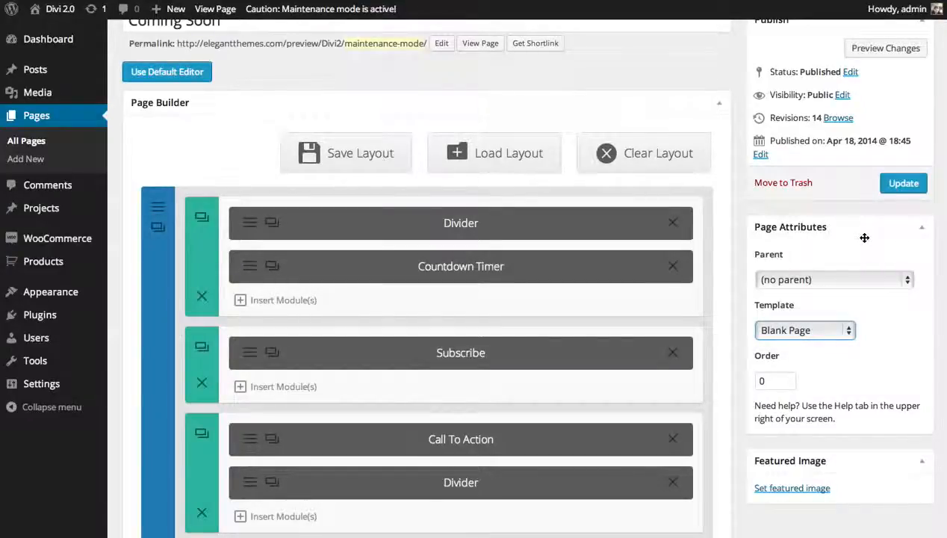